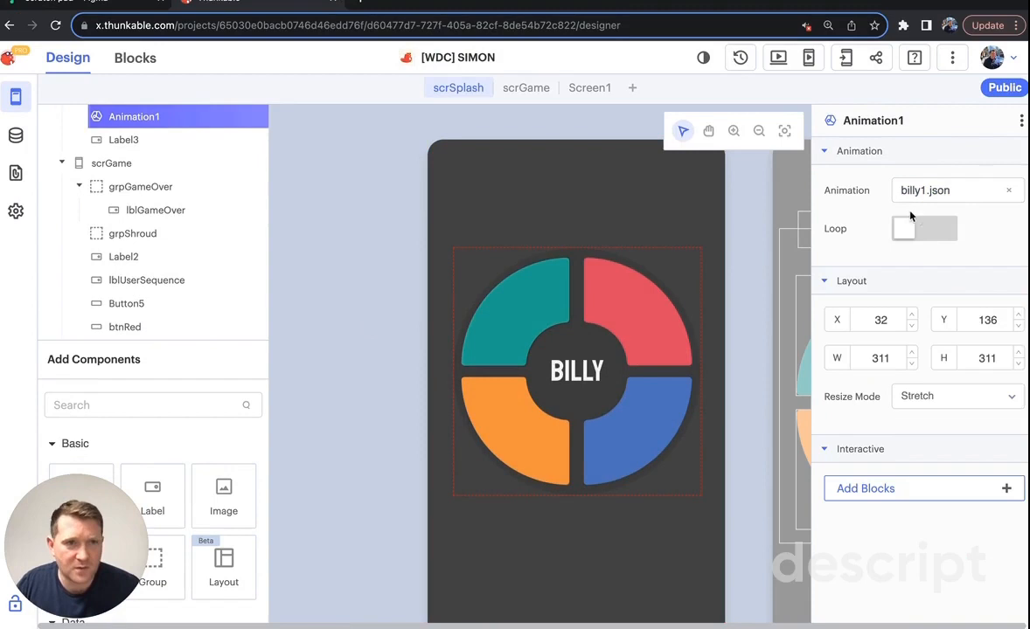
- Run the LottieFiles plugin from Resources > Plugins, found by searching 'lot'
{"action": "left_click", "coordinate": [953, 189]}
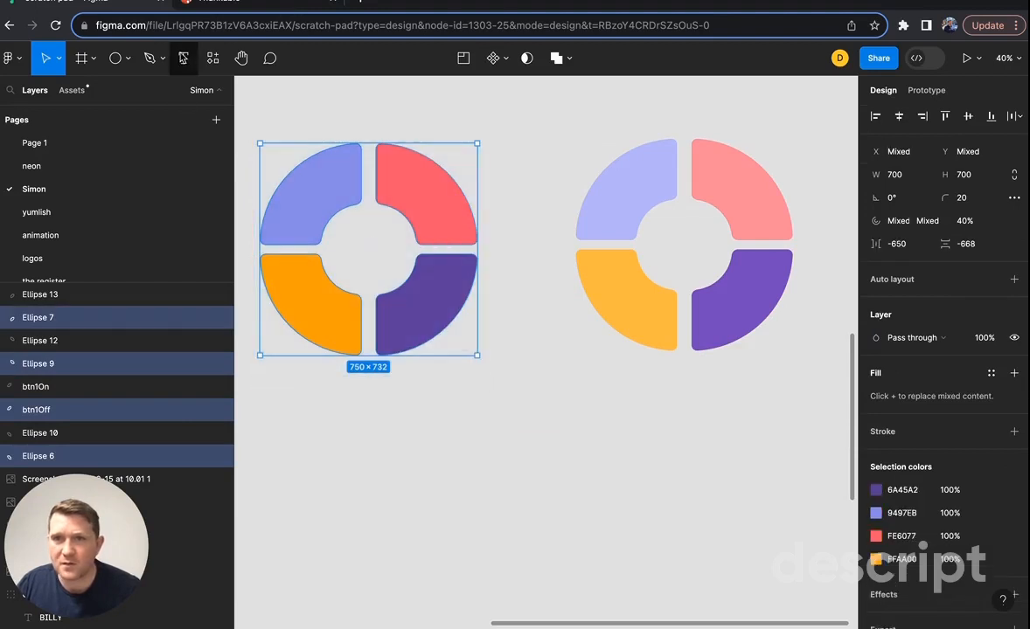
{"action": "mouse_move", "coordinate": [213, 58]}
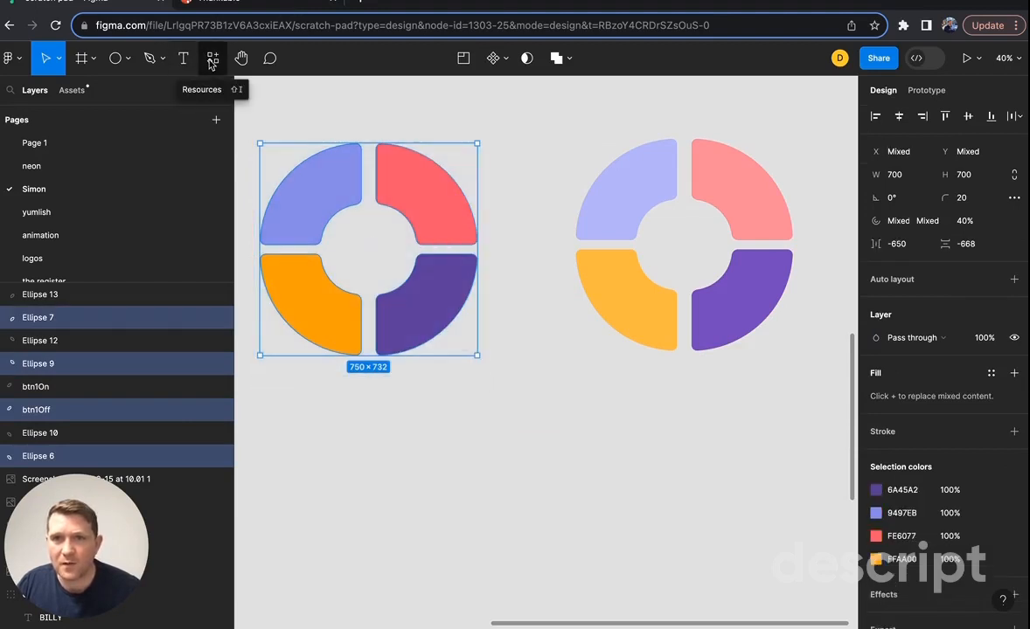
{"action": "left_click", "coordinate": [212, 57]}
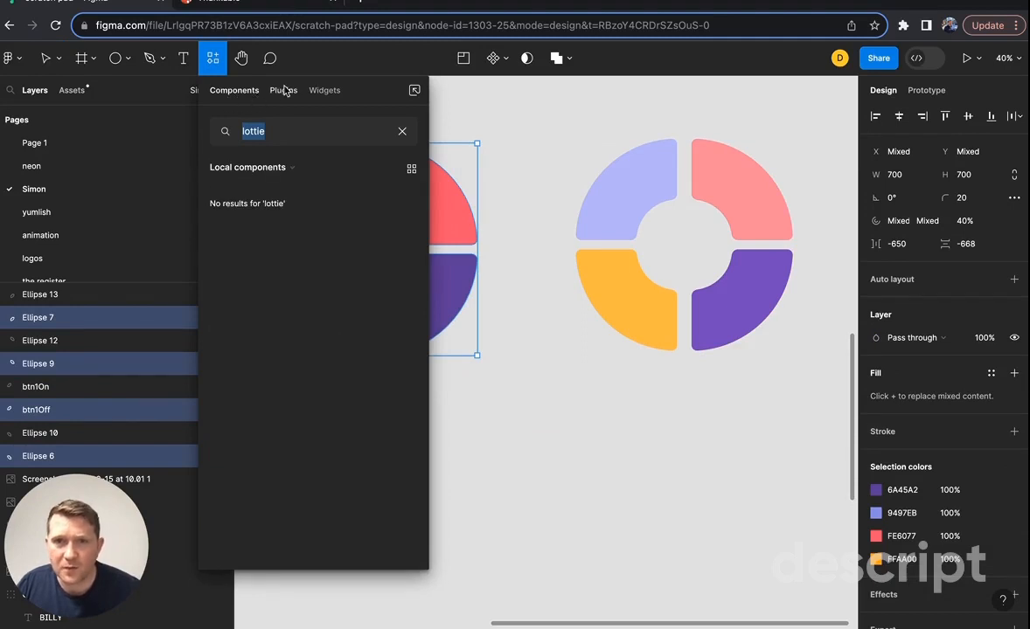
{"action": "left_click", "coordinate": [283, 91]}
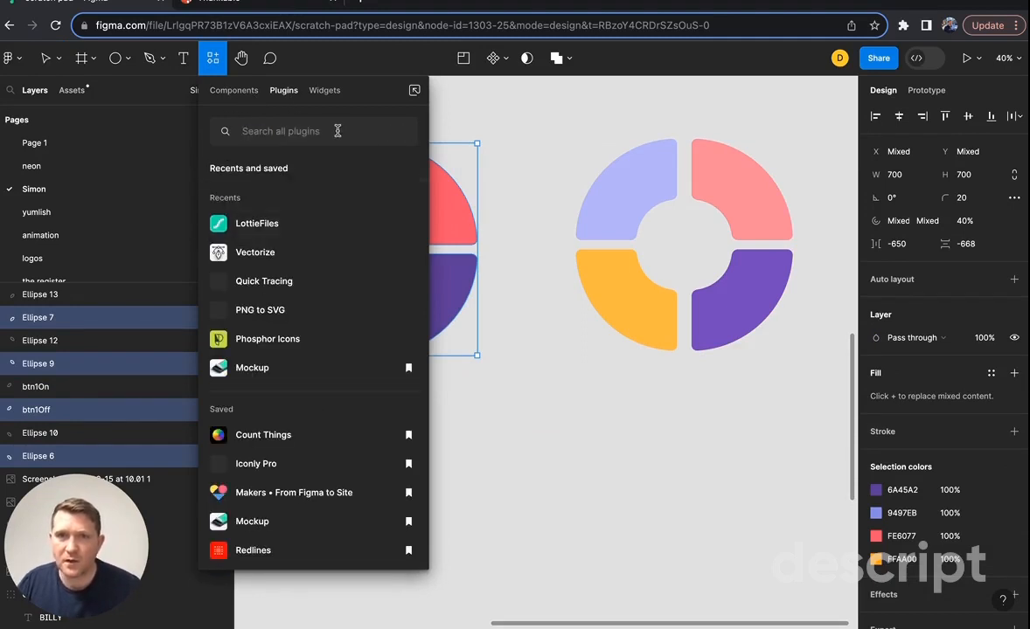
{"action": "type", "text": "lottie"}
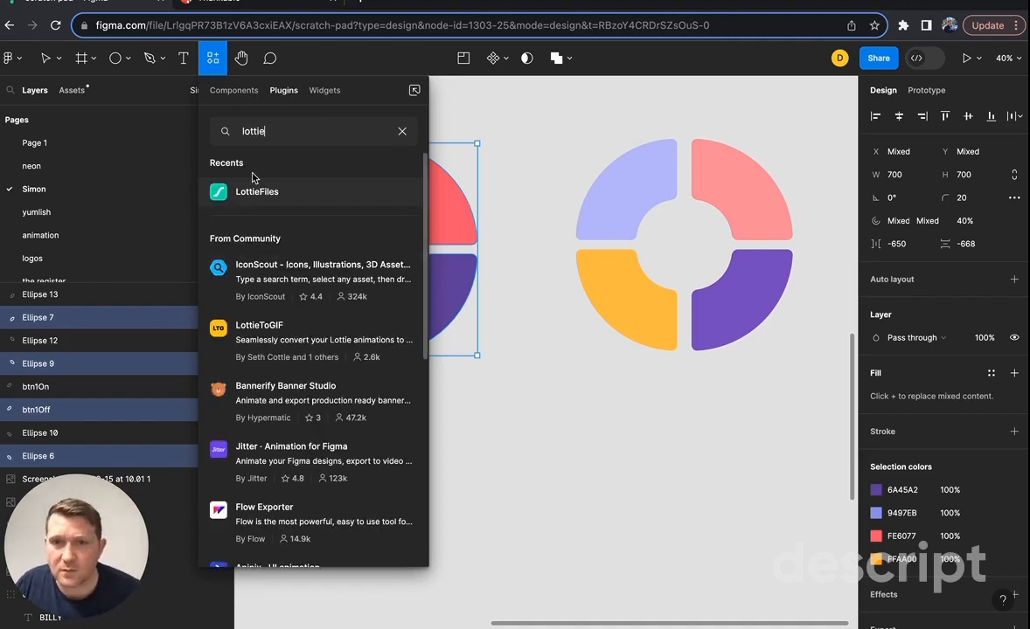
{"action": "left_click", "coordinate": [255, 190]}
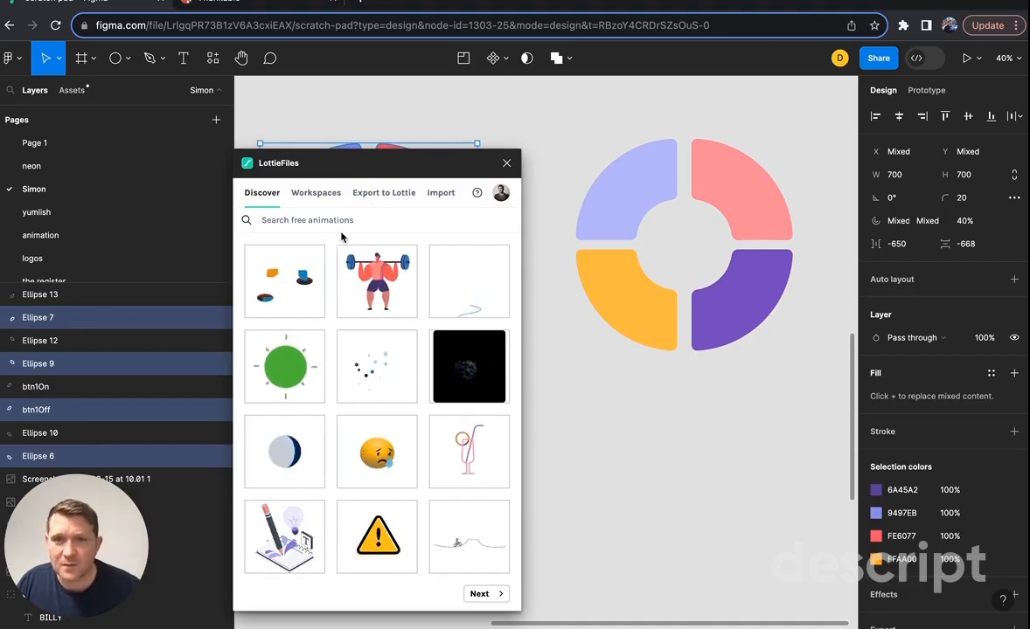
- From Workspaces > Export to Lottie, export the selected ring frame into the animation editor
{"action": "left_click", "coordinate": [315, 192]}
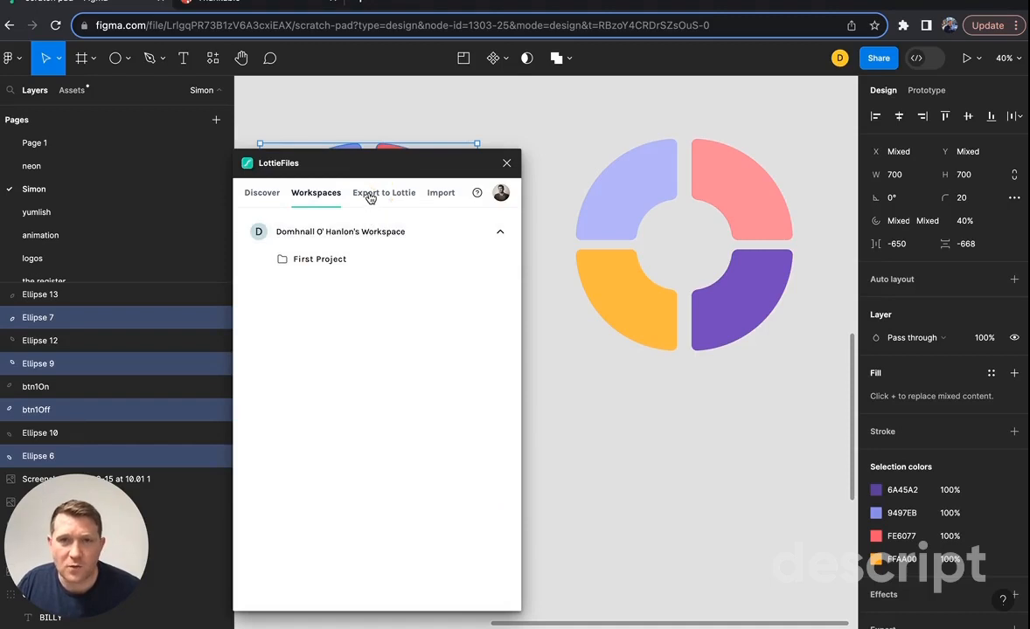
{"action": "left_click", "coordinate": [385, 192]}
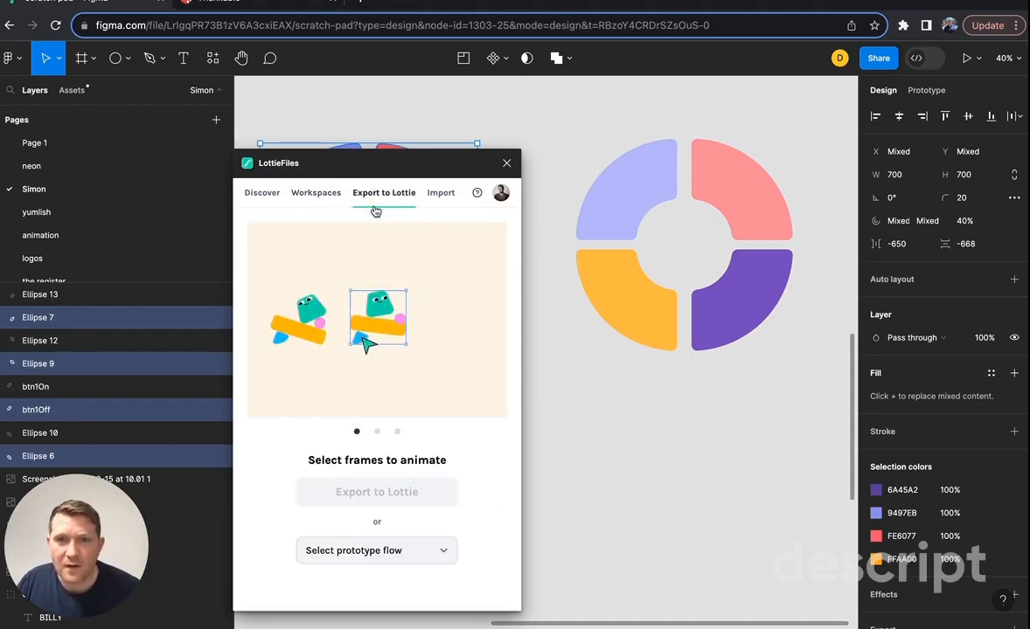
{"action": "left_click", "coordinate": [455, 316]}
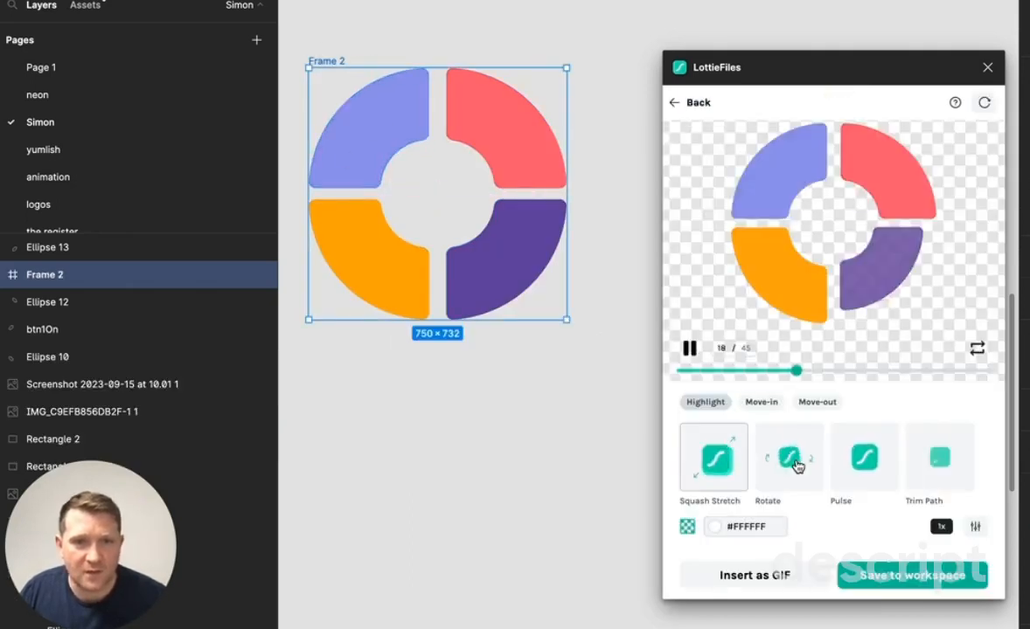
- Preview the Rotate, Pulse and Trim Path highlight presets on the ring
{"action": "left_click", "coordinate": [767, 458]}
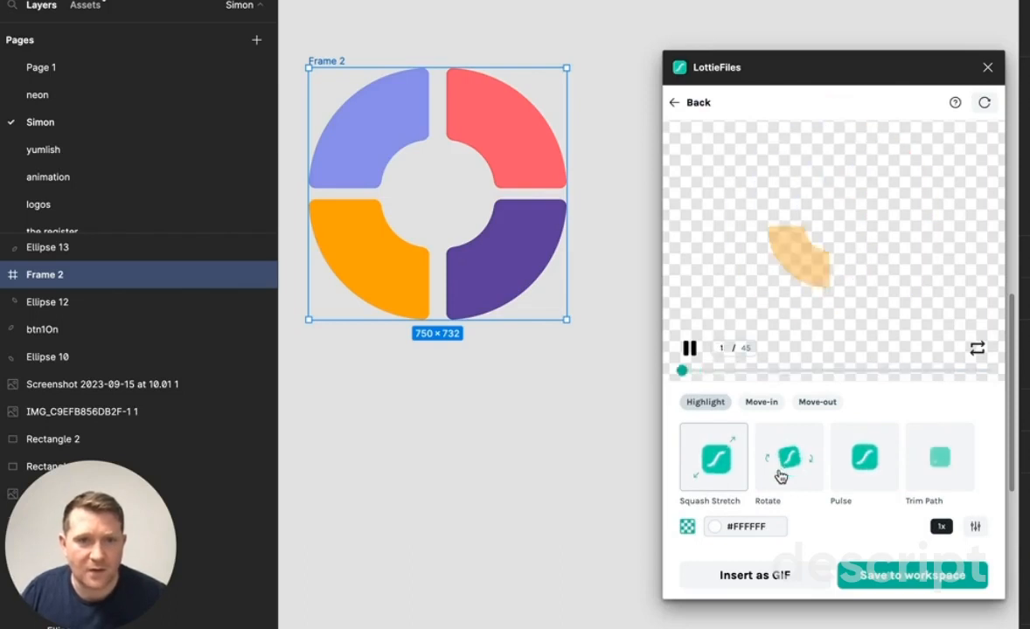
{"action": "left_click", "coordinate": [786, 458]}
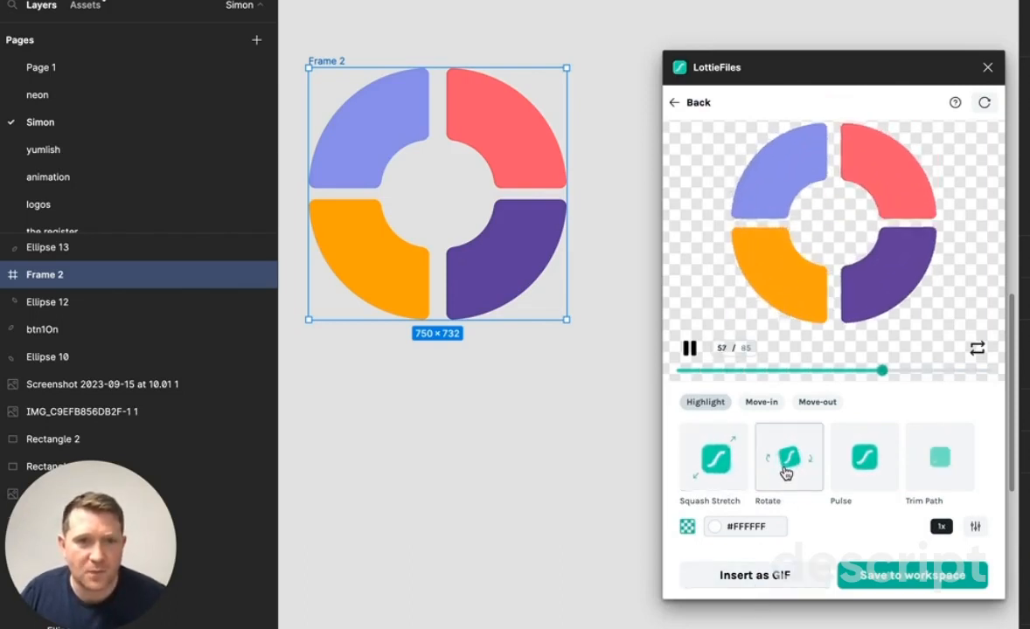
{"action": "left_click", "coordinate": [864, 458]}
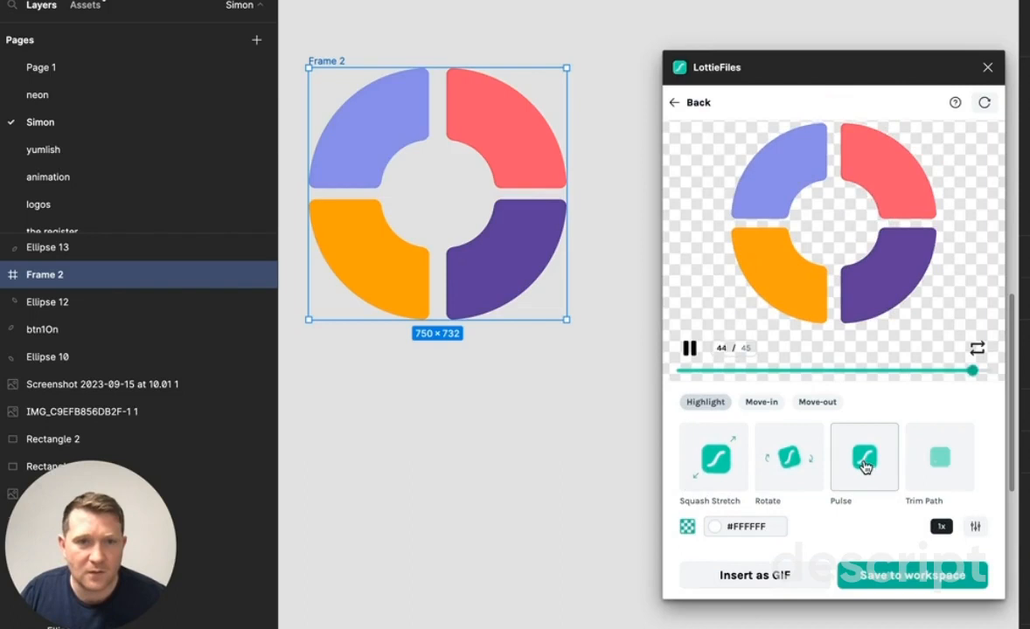
{"action": "left_click", "coordinate": [939, 456]}
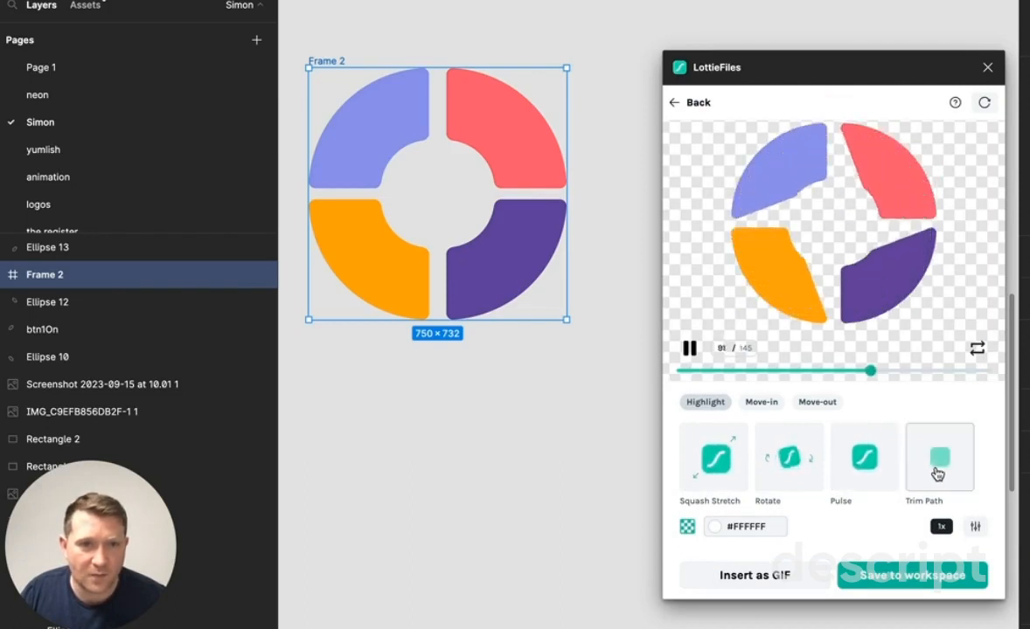
- Try a Move-in entrance and the Zoom Out Move-out preset, then save to workspace
{"action": "left_click", "coordinate": [761, 402]}
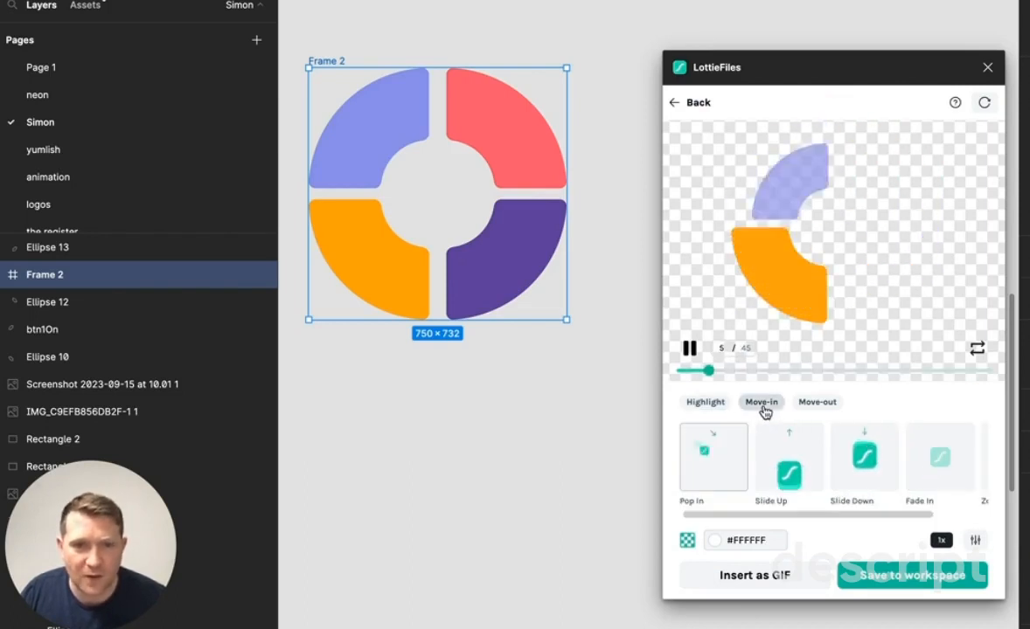
{"action": "left_click", "coordinate": [788, 458]}
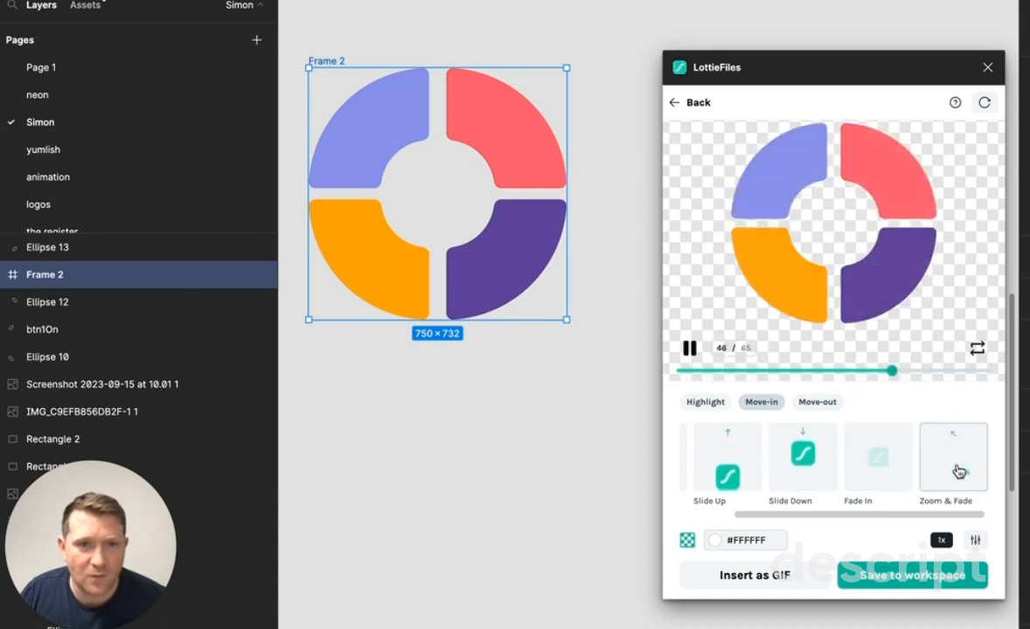
{"action": "left_click", "coordinate": [816, 402]}
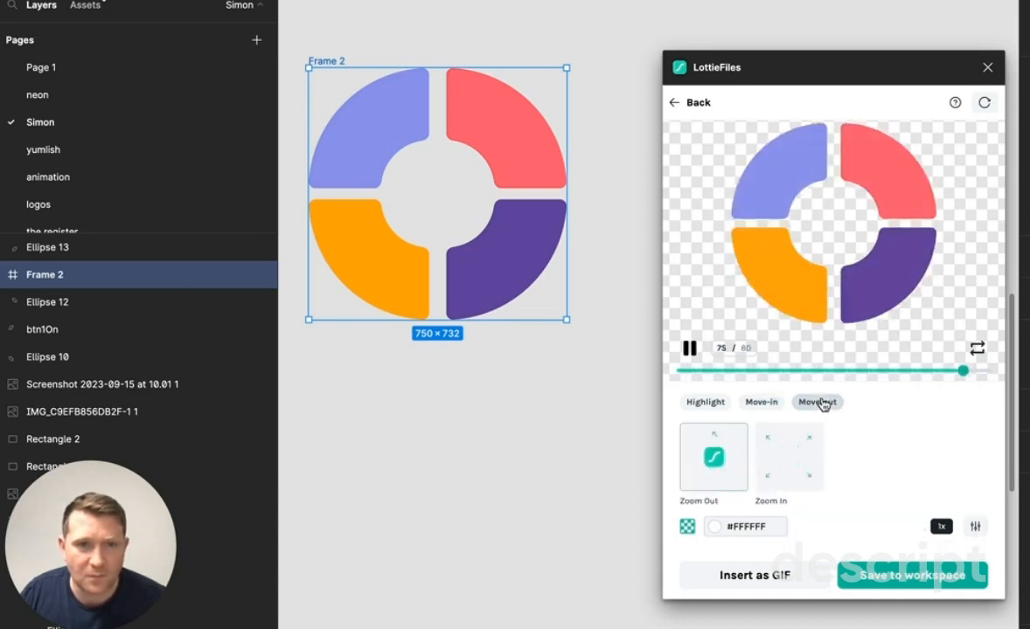
{"action": "left_click", "coordinate": [817, 402]}
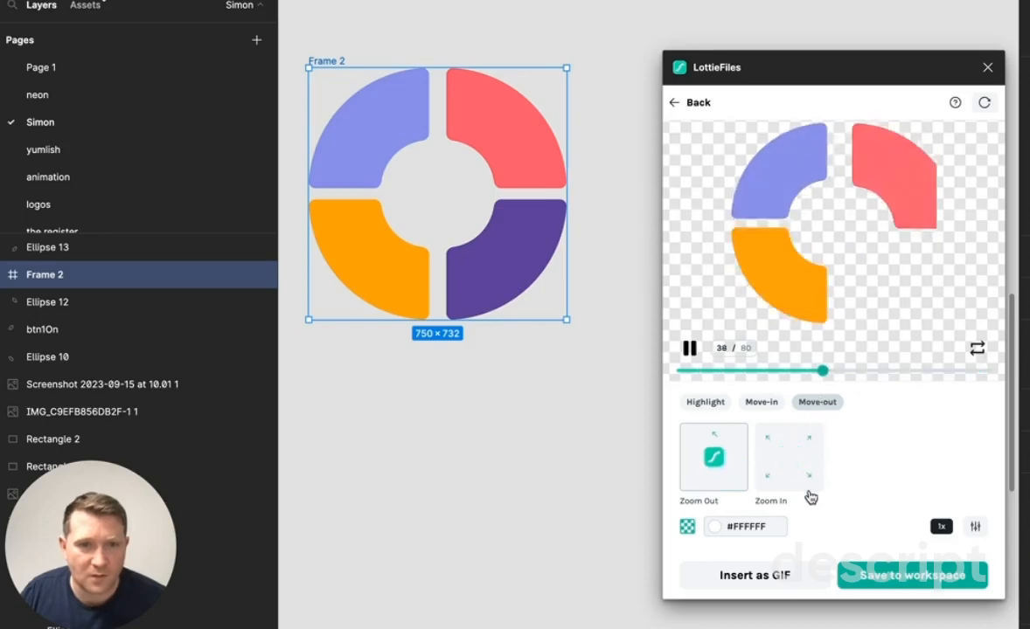
{"action": "left_click", "coordinate": [912, 575]}
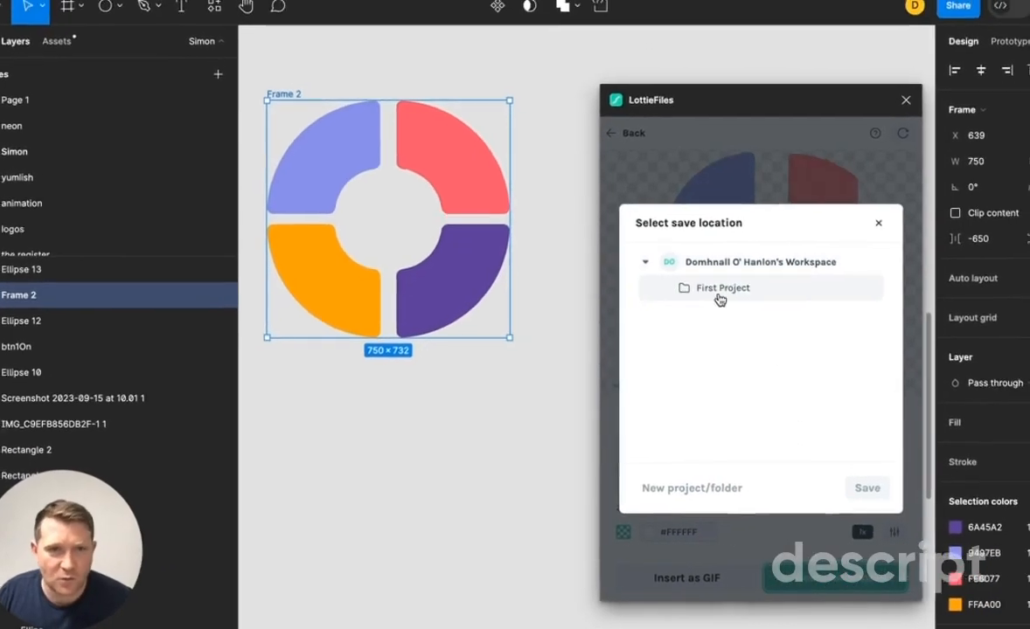
- Save the animation to First Project and download it as a Lottie JSON file
{"action": "left_click", "coordinate": [720, 300]}
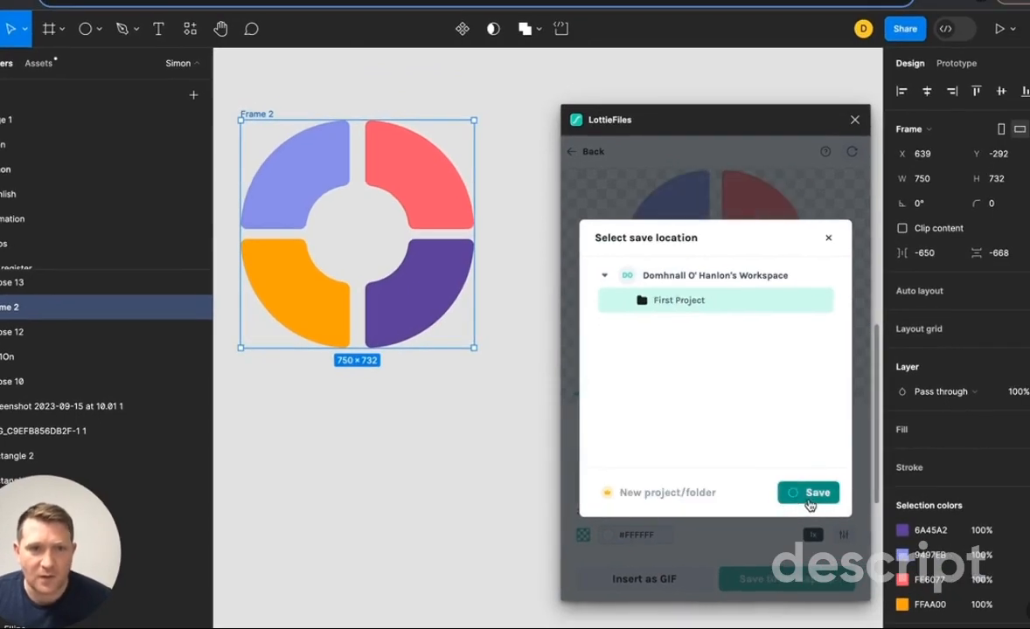
{"action": "mouse_move", "coordinate": [837, 395]}
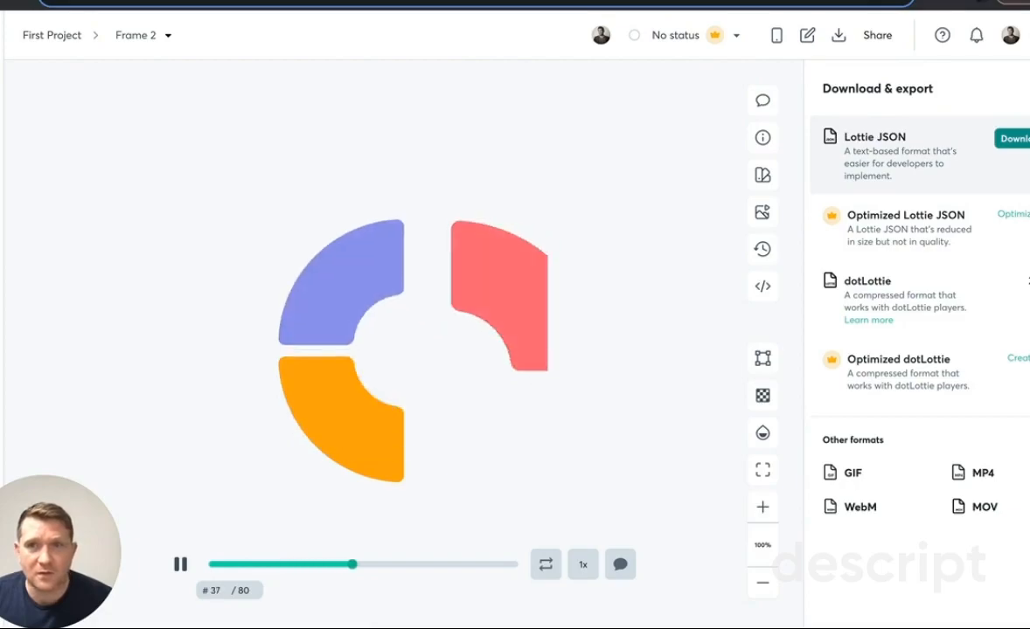
{"action": "left_click", "coordinate": [1014, 138]}
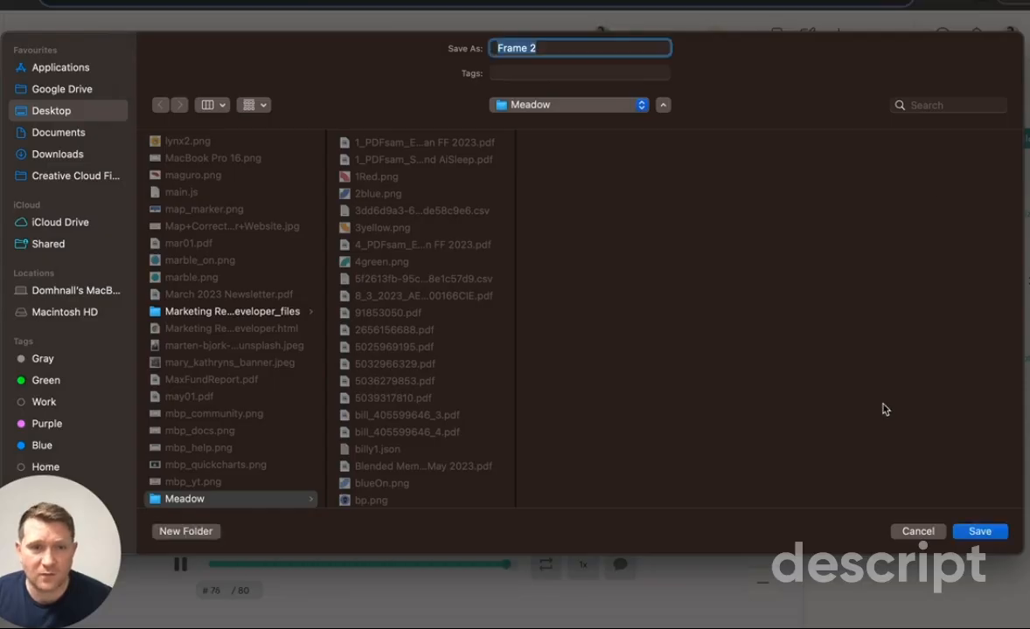
{"action": "left_click", "coordinate": [979, 531]}
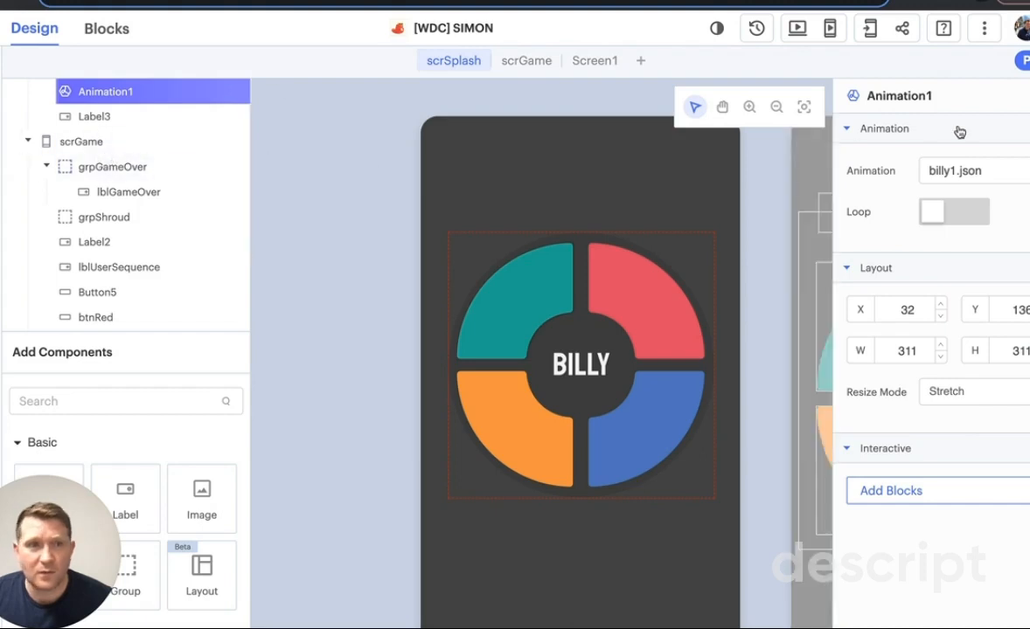
- Choose Upload files for Animation1's source and browse to the downloaded JSON's folder
{"action": "left_click", "coordinate": [953, 172]}
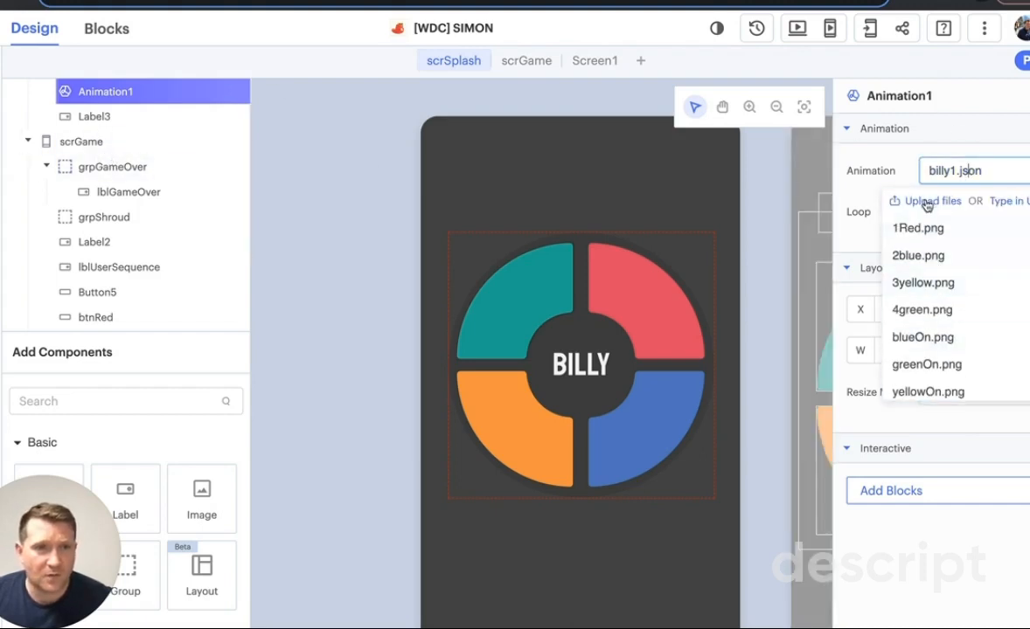
{"action": "left_click", "coordinate": [934, 201]}
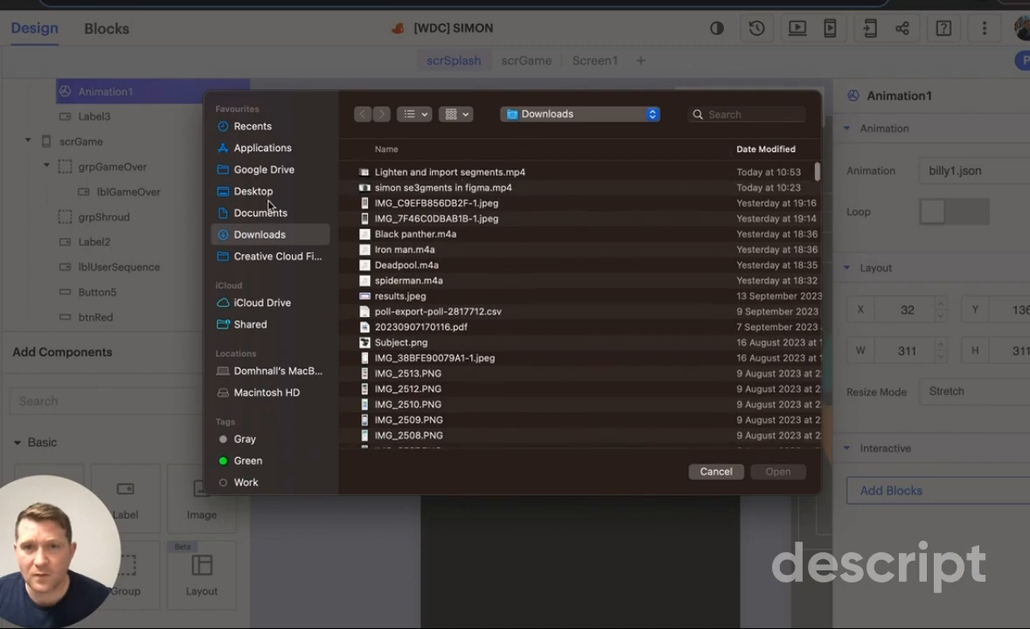
{"action": "left_click", "coordinate": [252, 190]}
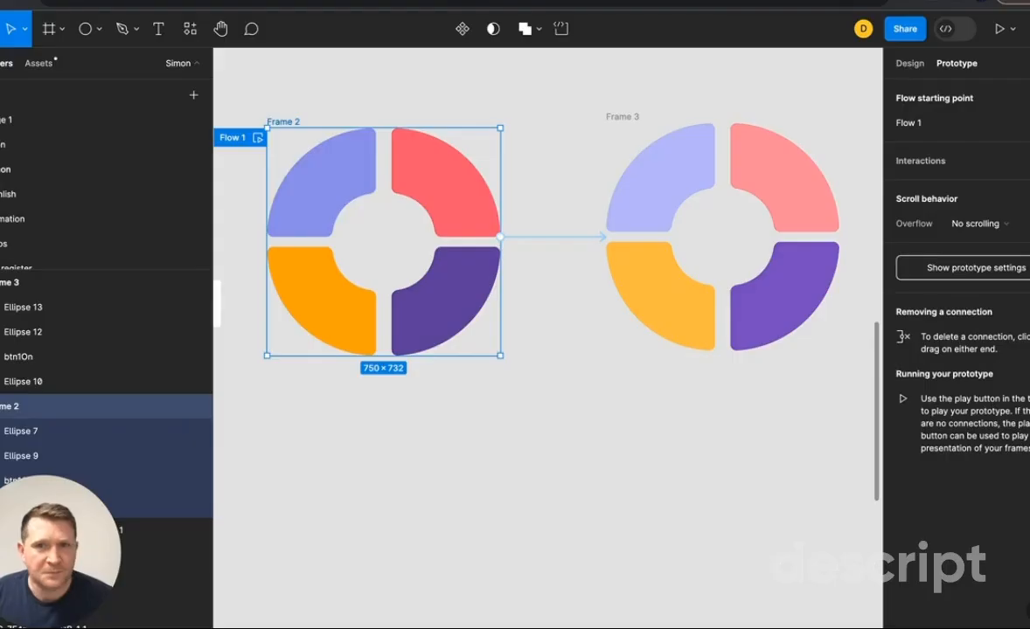
{"action": "mouse_move", "coordinate": [404, 444]}
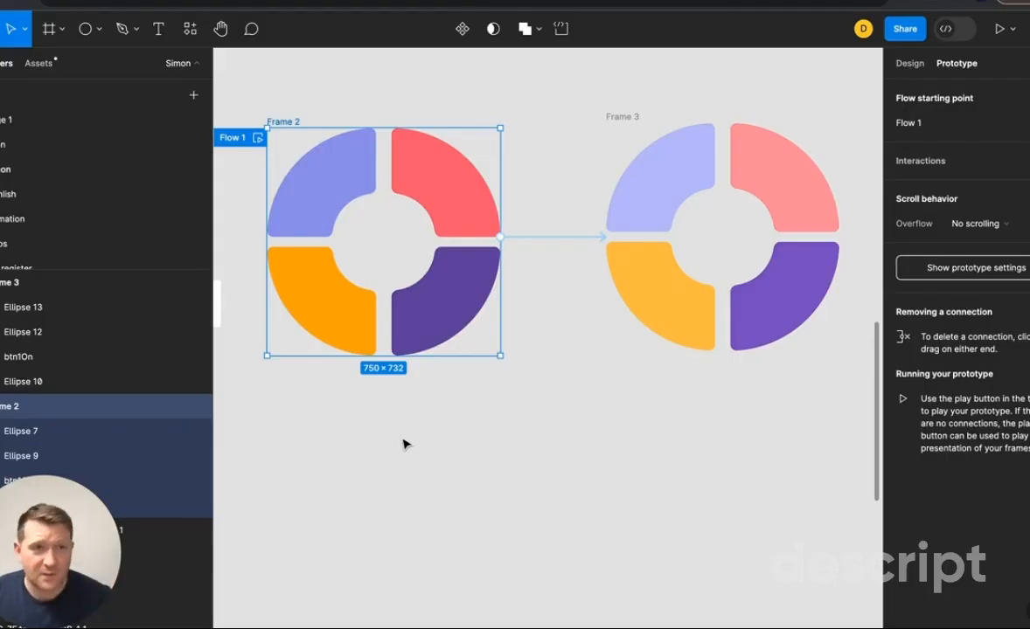
{"action": "mouse_move", "coordinate": [573, 339]}
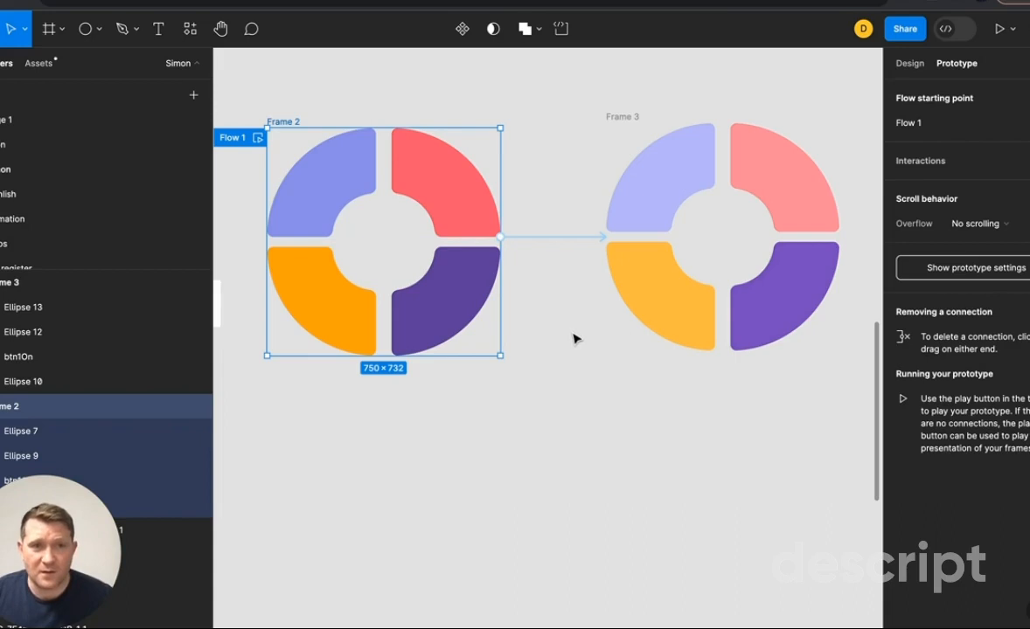
{"action": "mouse_move", "coordinate": [848, 374]}
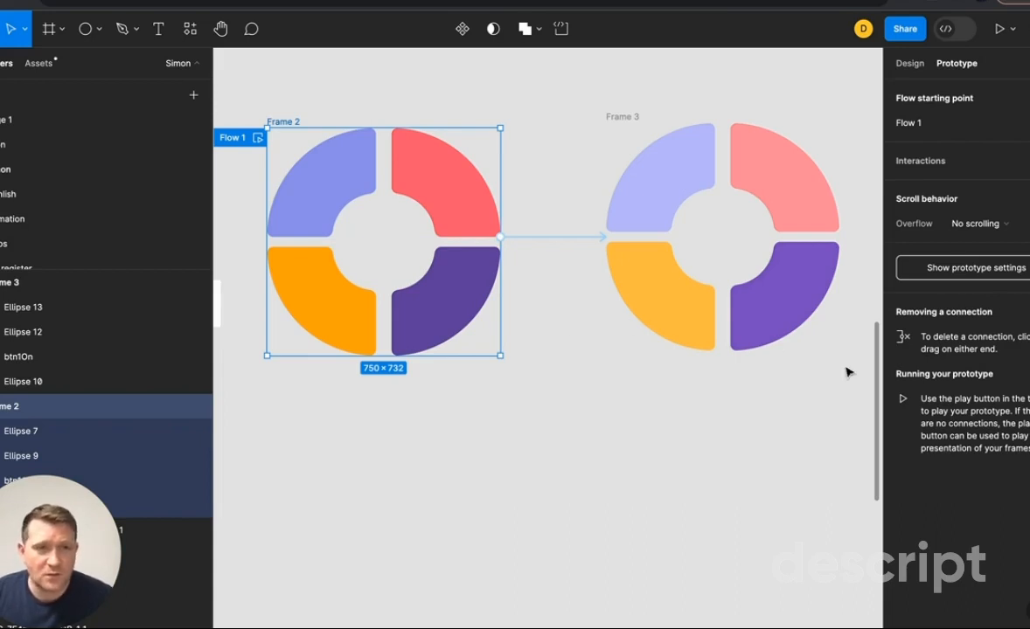